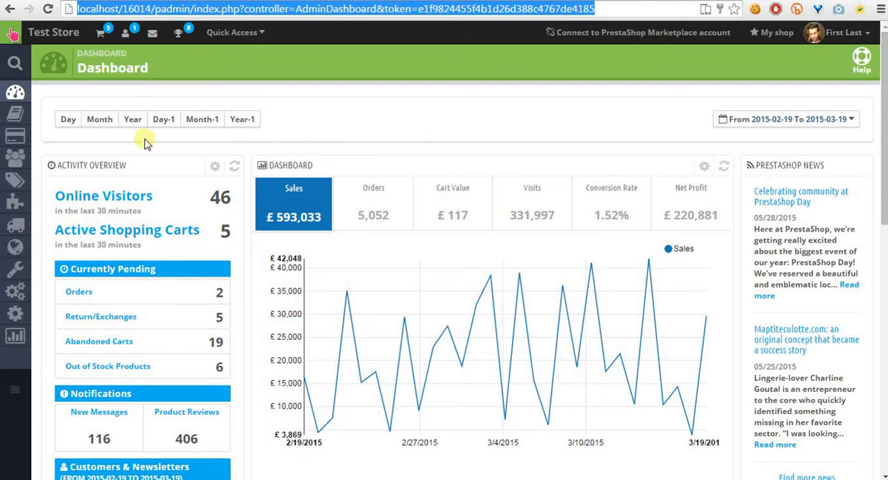
pyautogui.moveTo(94, 160)
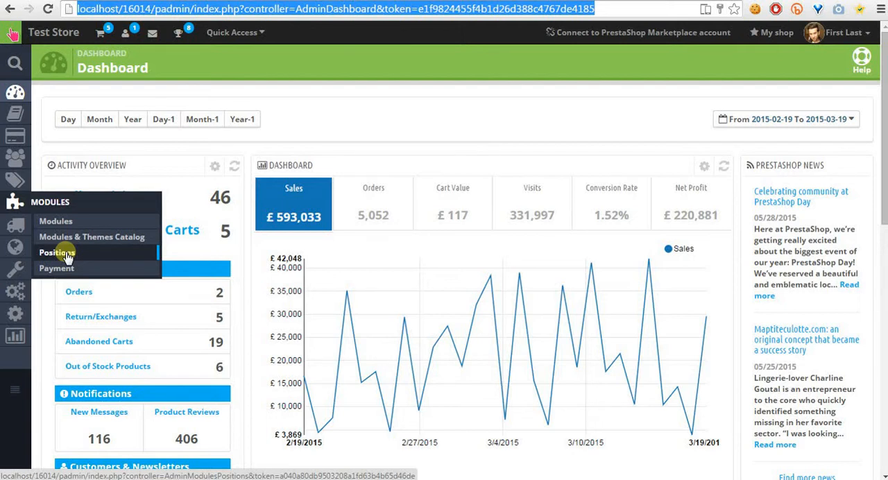
# - Open the Modules > Positions page listing hooks and their attached modules
pyautogui.click(57, 252)
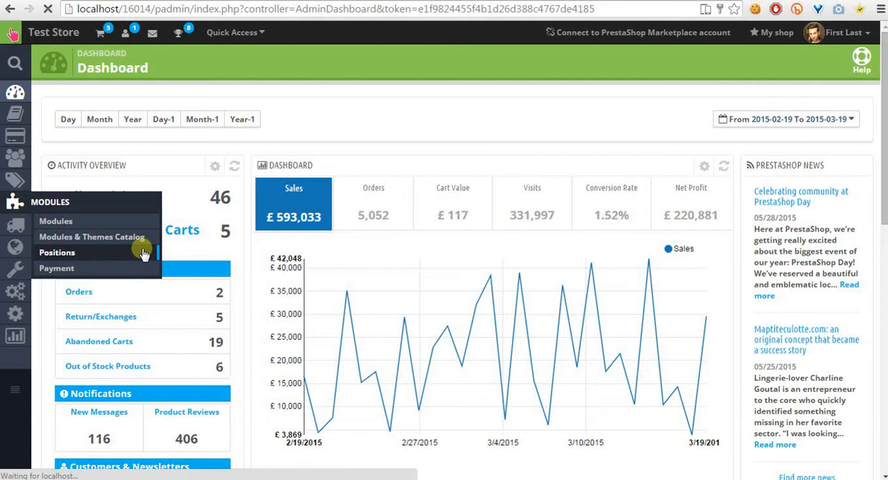
pyautogui.click(57, 252)
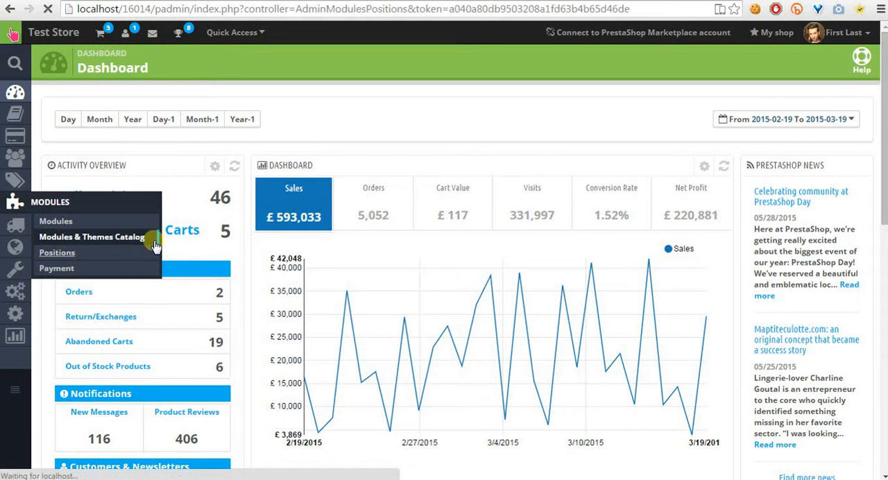
pyautogui.click(57, 252)
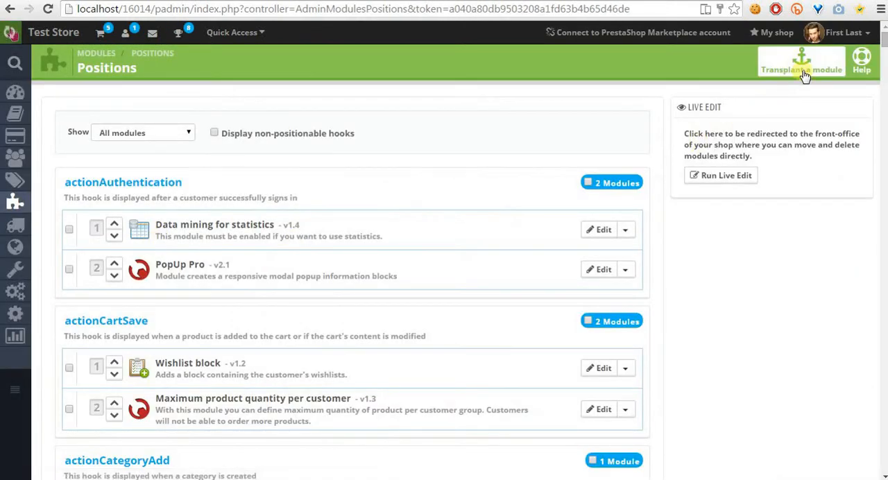
# - Open the Transplant a module form from the Positions page
pyautogui.click(801, 63)
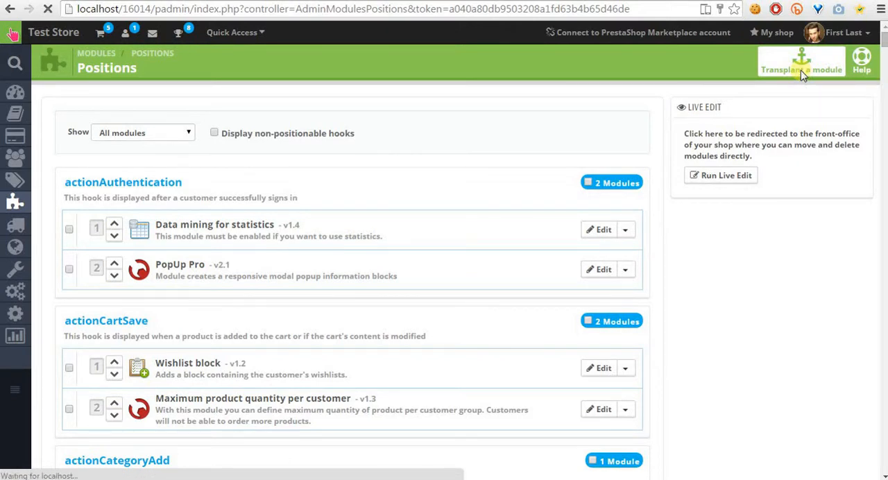
pyautogui.click(802, 69)
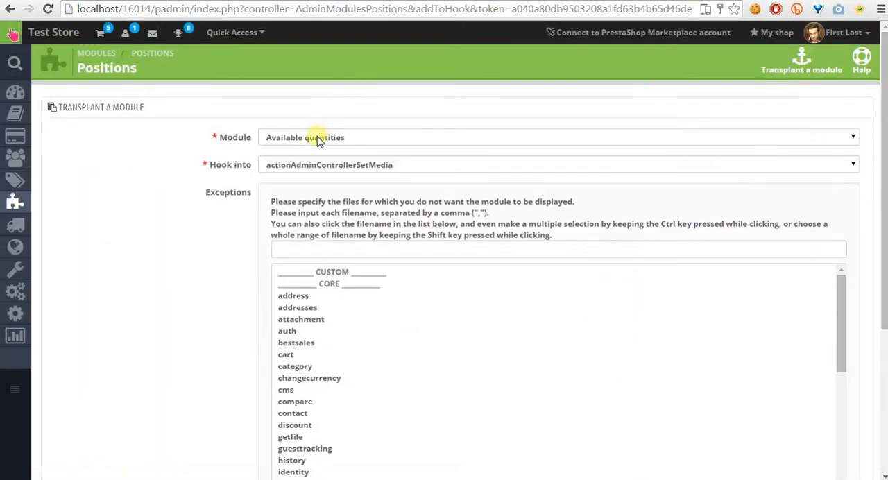
# - Attach the Cart block module to the displayRightColumn hook and save
pyautogui.click(555, 136)
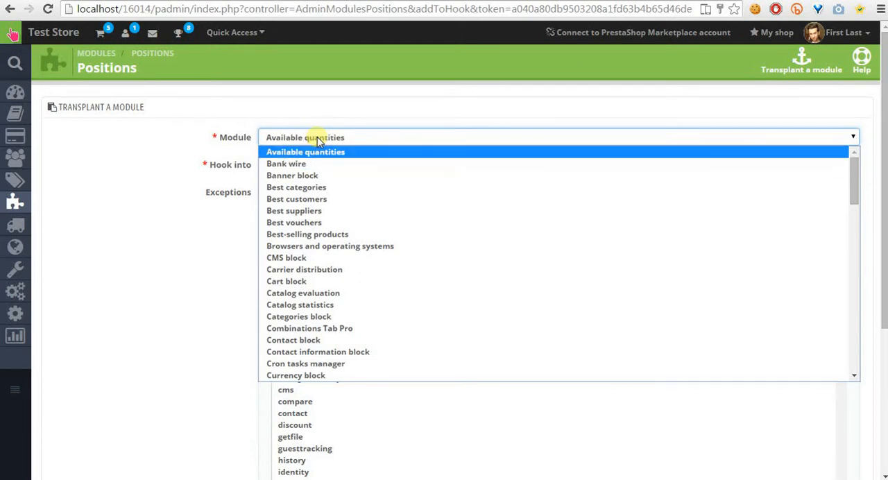
pyautogui.click(286, 281)
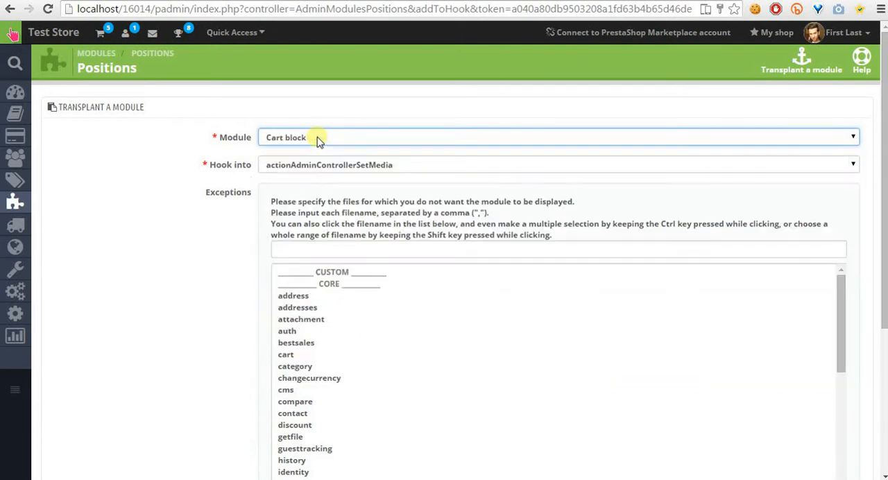
pyautogui.click(558, 164)
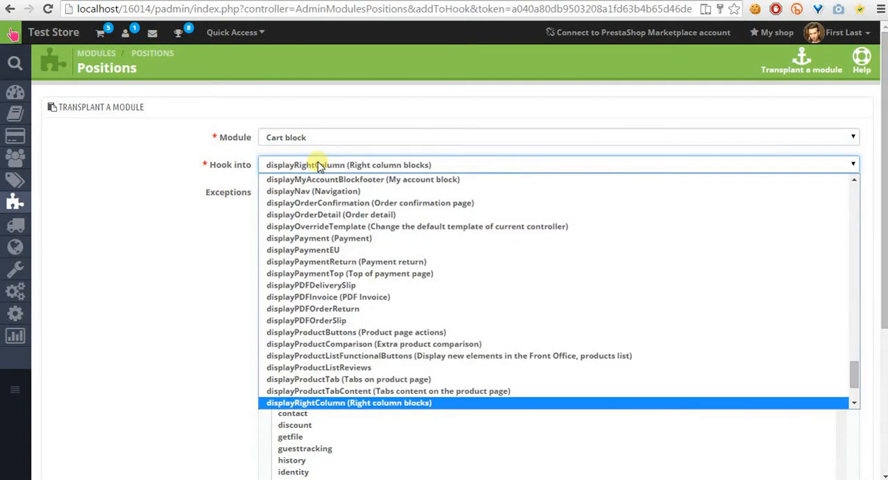
pyautogui.click(349, 402)
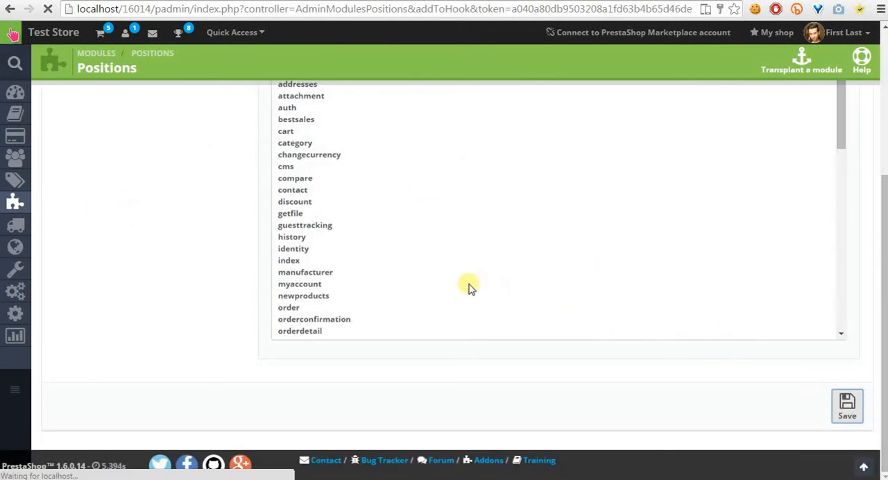
pyautogui.click(847, 406)
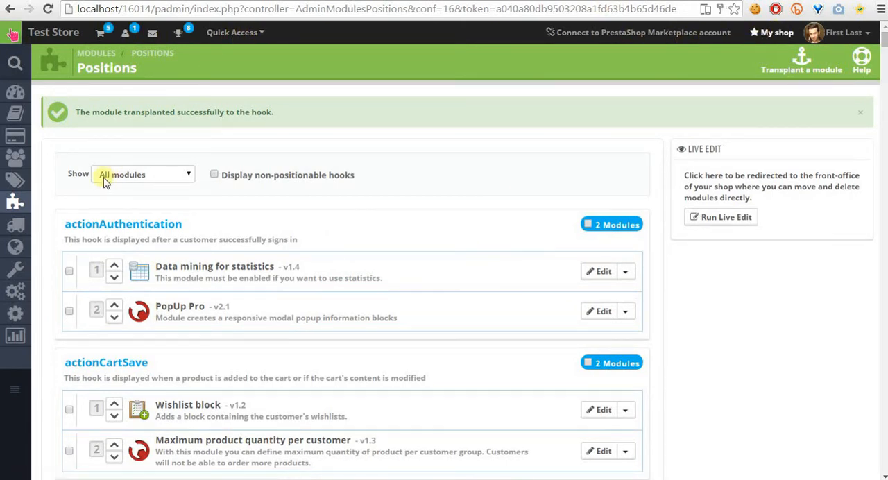
# - Check the success message and search the positions list for displayTop
pyautogui.scroll(-3)
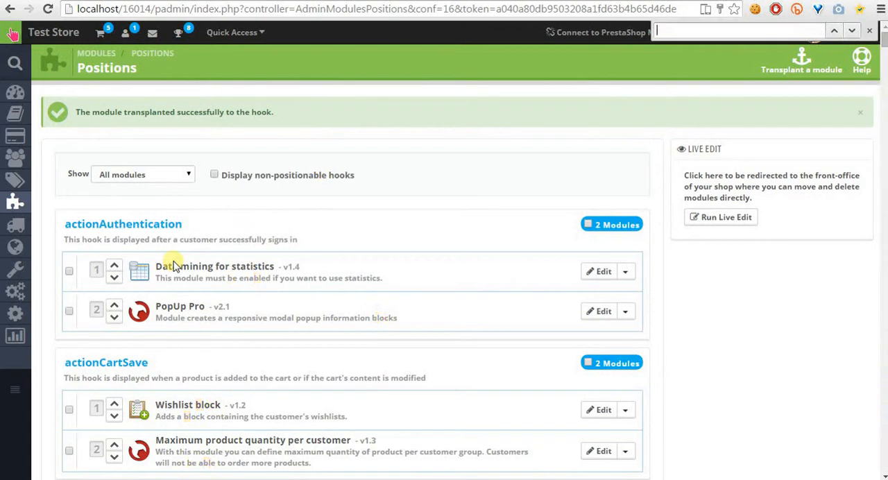
pyautogui.write('displayTop')
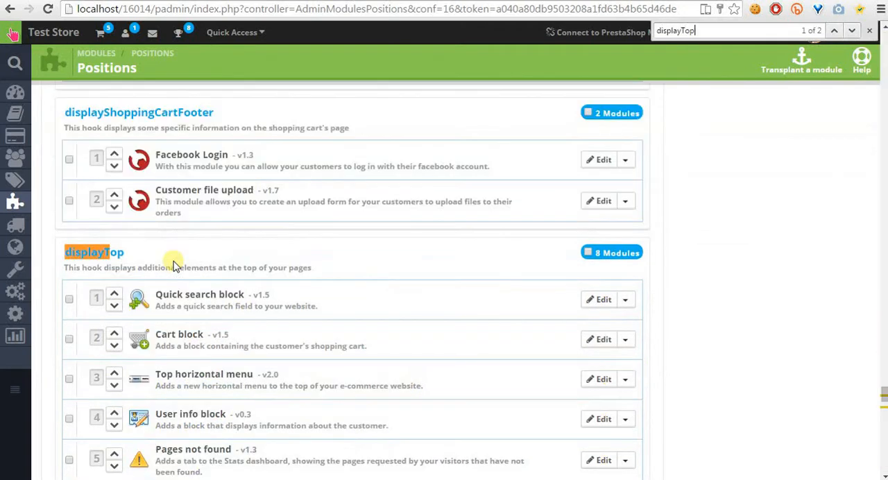
pyautogui.scroll(-3)
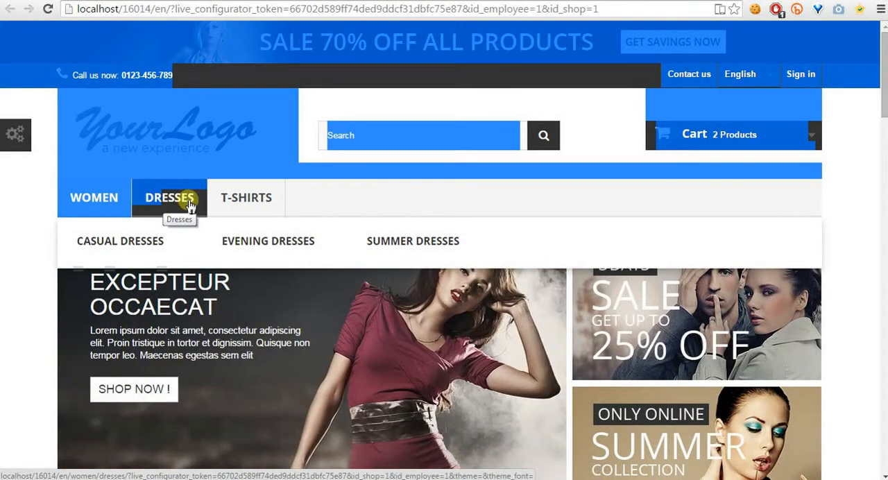
# - Open the storefront's Dresses category to see the cart block in the right column
pyautogui.click(168, 198)
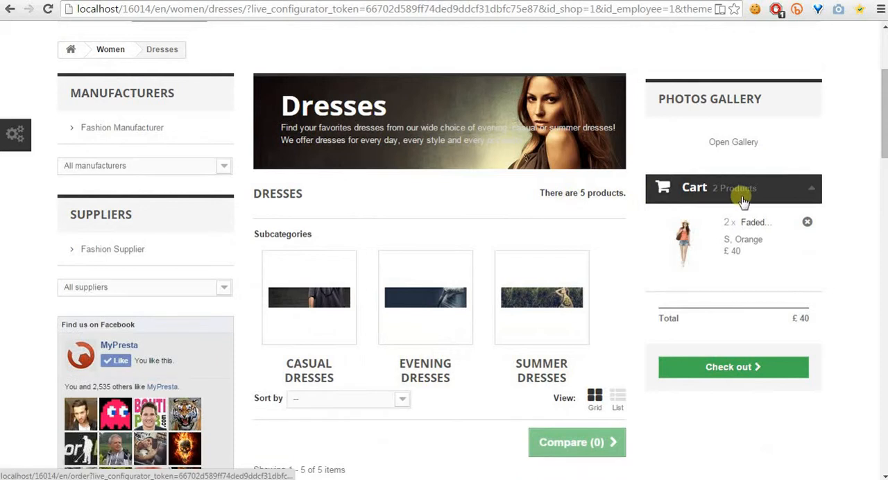
pyautogui.moveTo(763, 243)
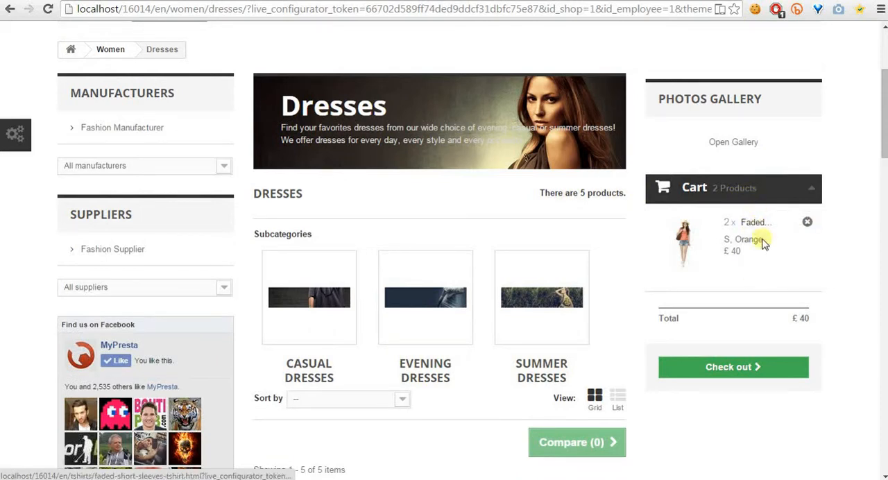